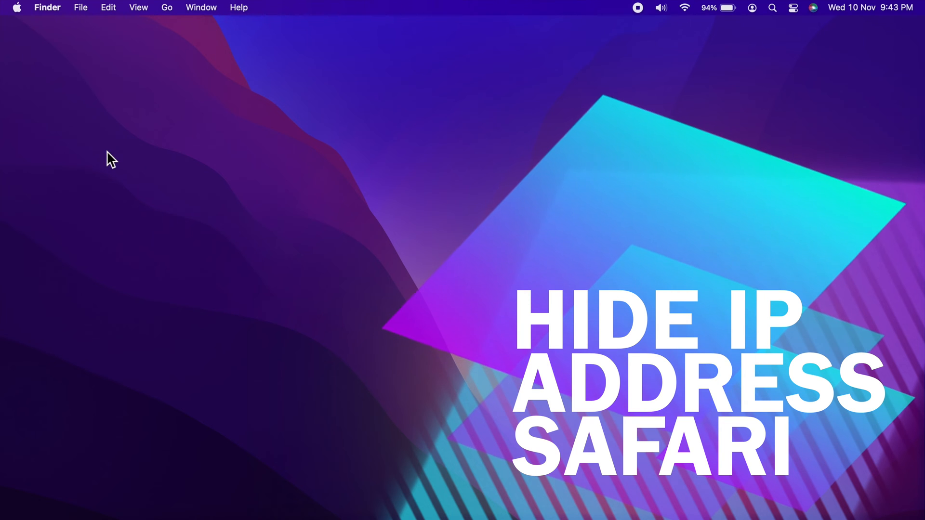
Check the About This Mac overview from the Apple menu to confirm macOS Monterey.
left_click(16, 8)
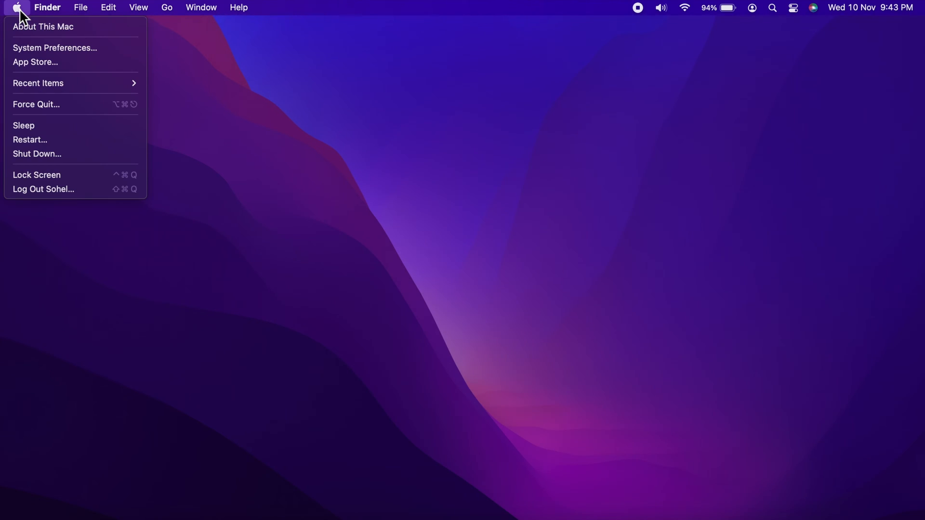
left_click(540, 220)
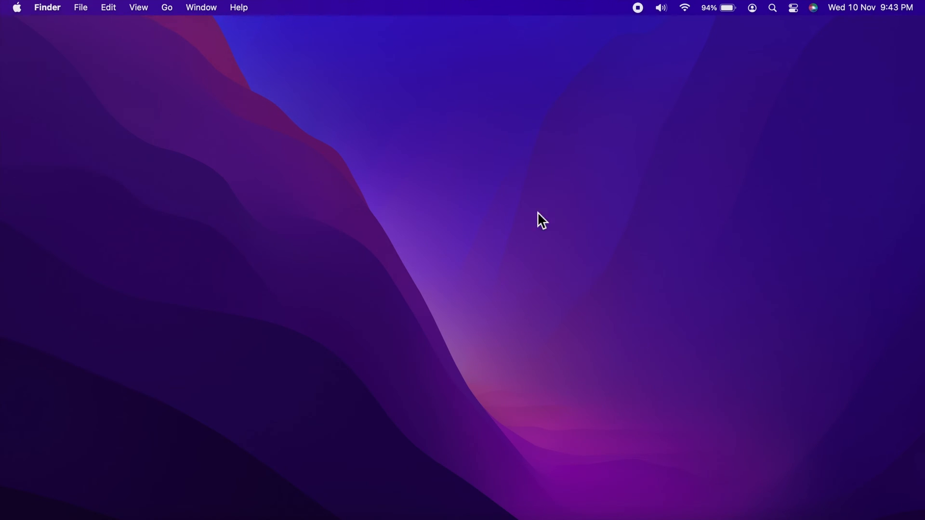
left_click(16, 6)
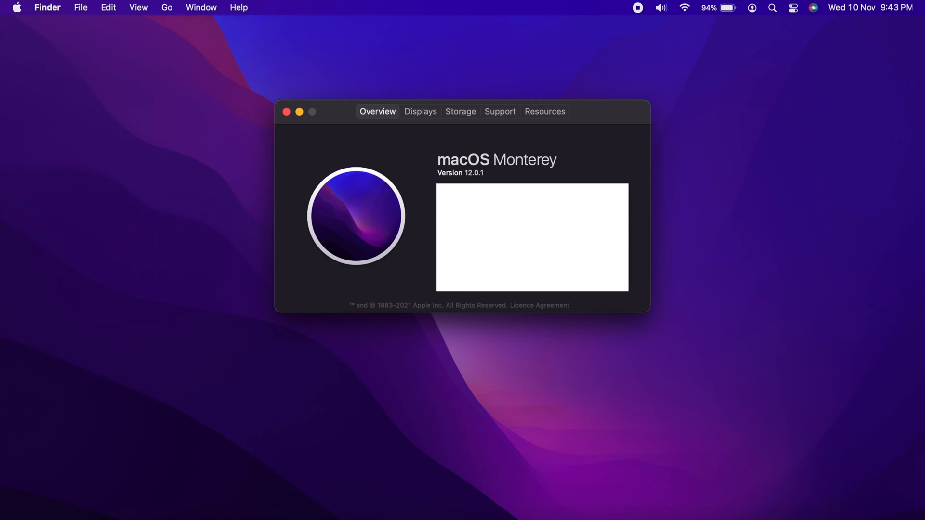
mouse_move(636, 223)
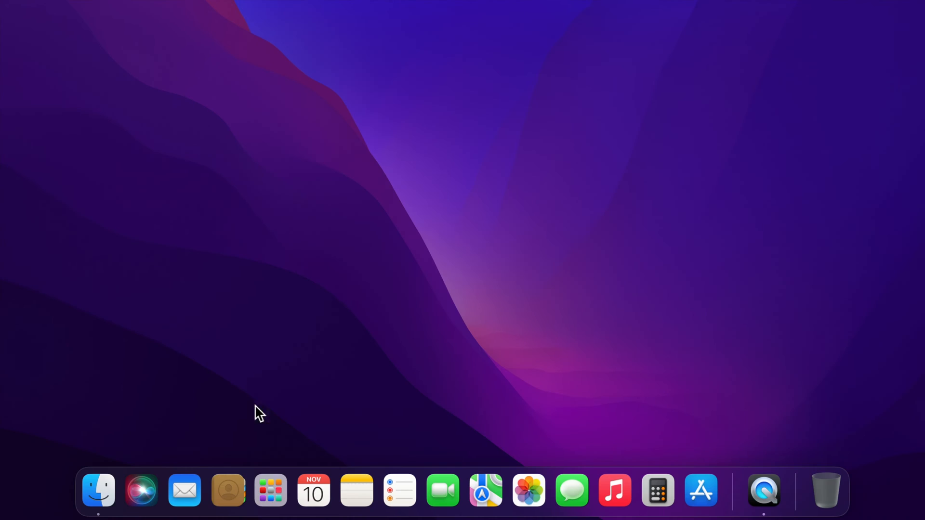
Launch Safari from Launchpad and bring up its Preferences on the General settings.
left_click(270, 491)
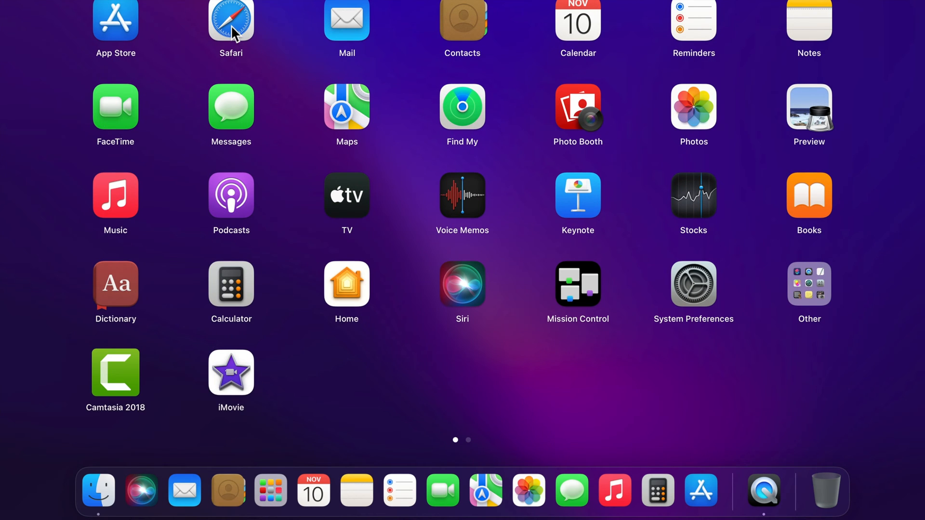
left_click(231, 22)
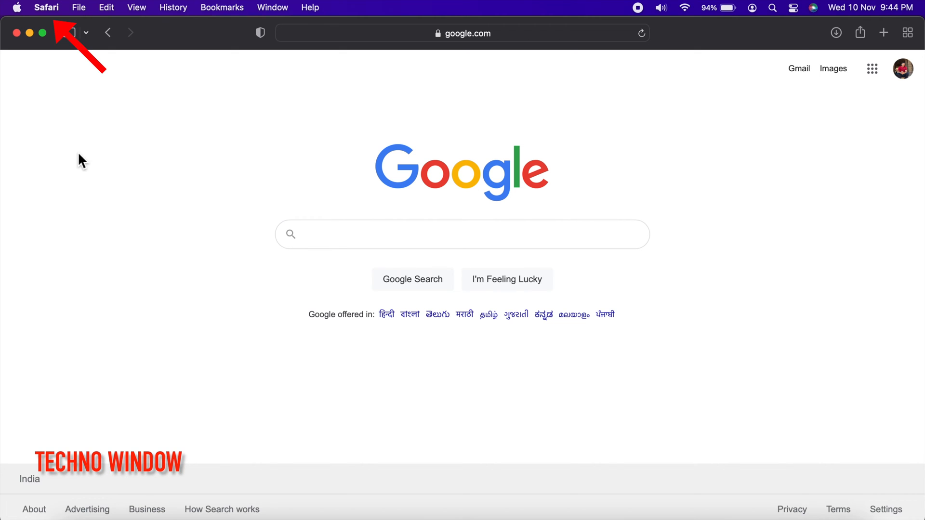
left_click(46, 8)
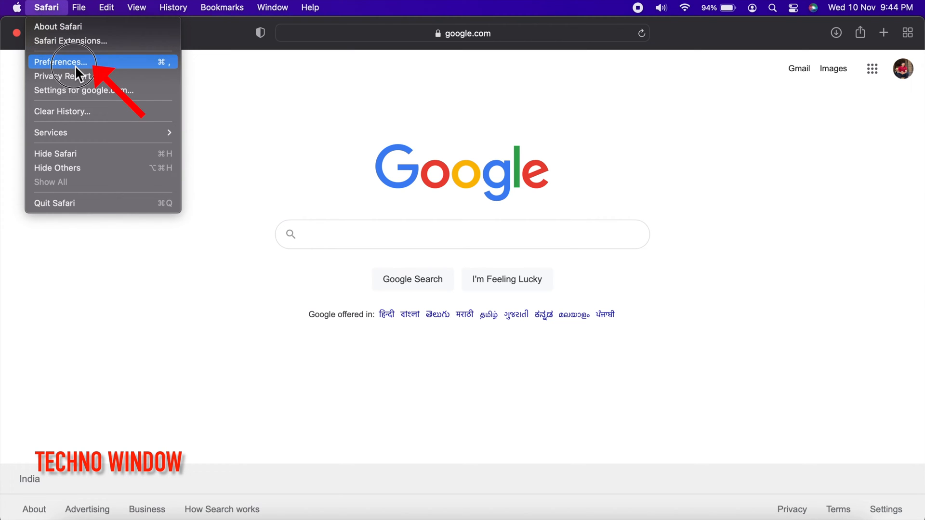
left_click(60, 62)
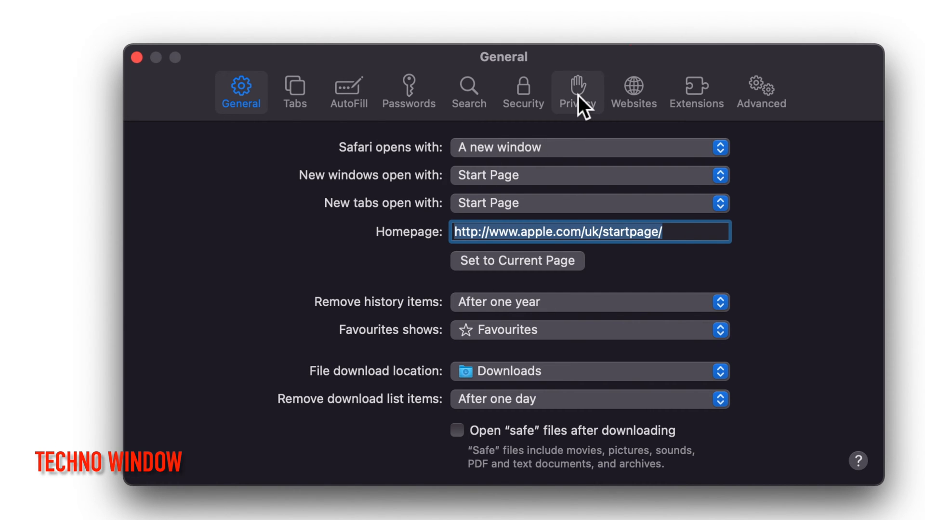
Enable 'Hide IP address from trackers' in Privacy, return to General and close Preferences.
left_click(576, 91)
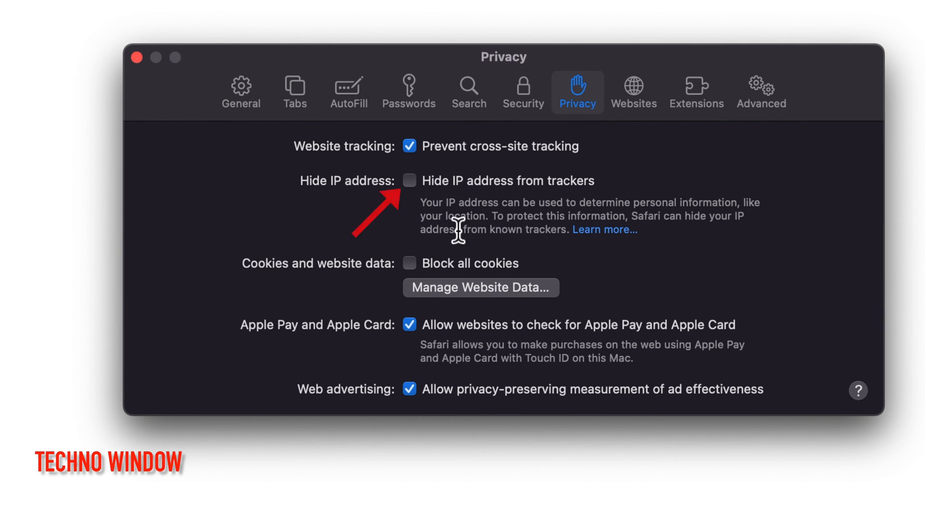
mouse_move(419, 197)
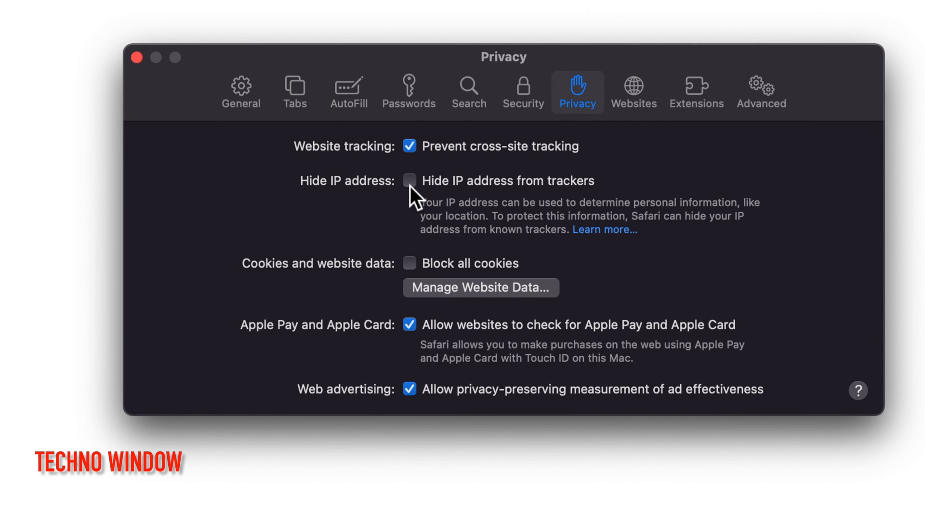
left_click(409, 180)
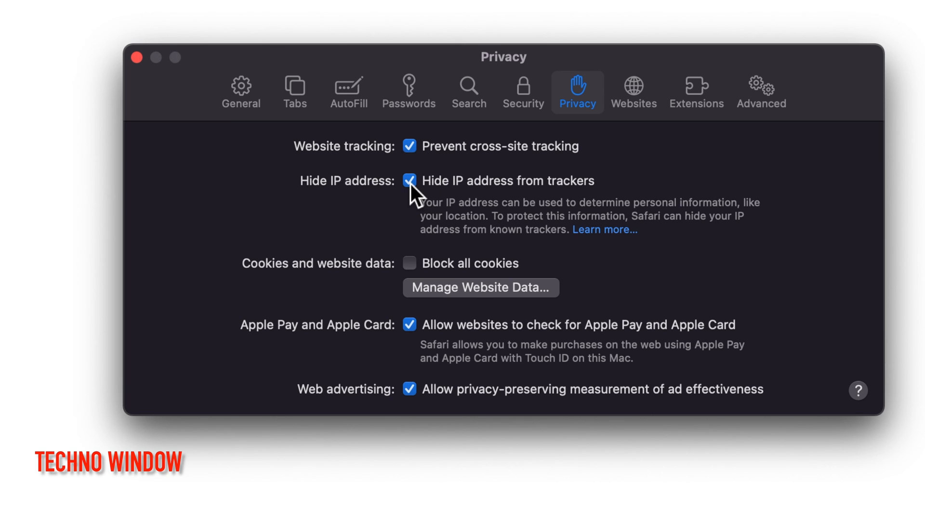
mouse_move(477, 221)
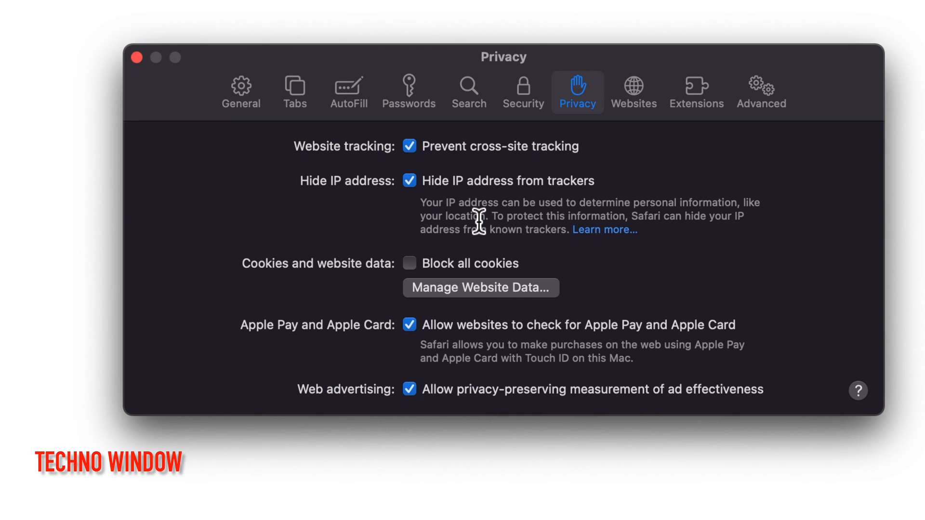
mouse_move(713, 222)
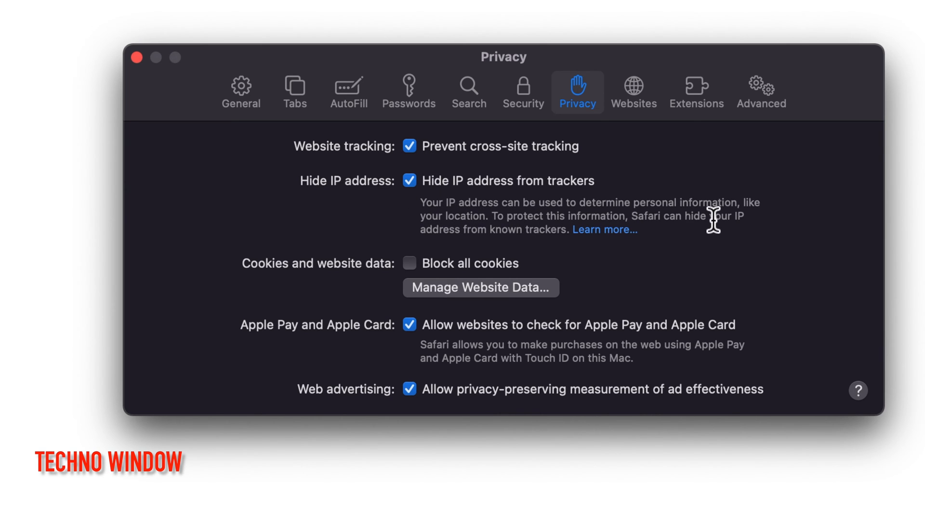
mouse_move(731, 230)
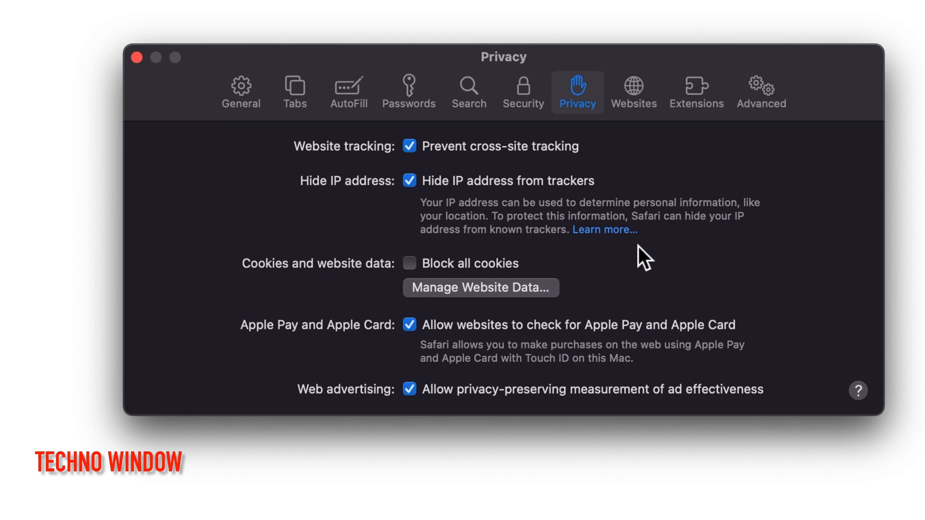
mouse_move(566, 248)
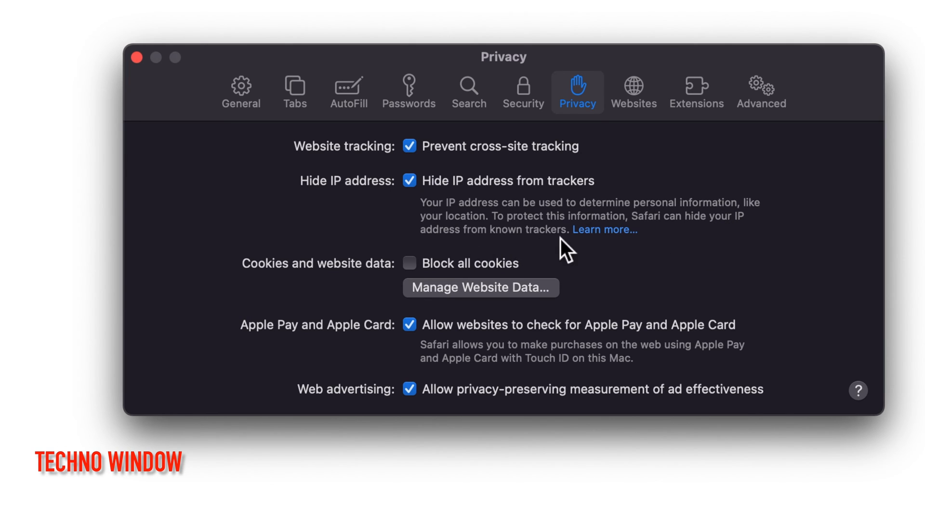
mouse_move(581, 250)
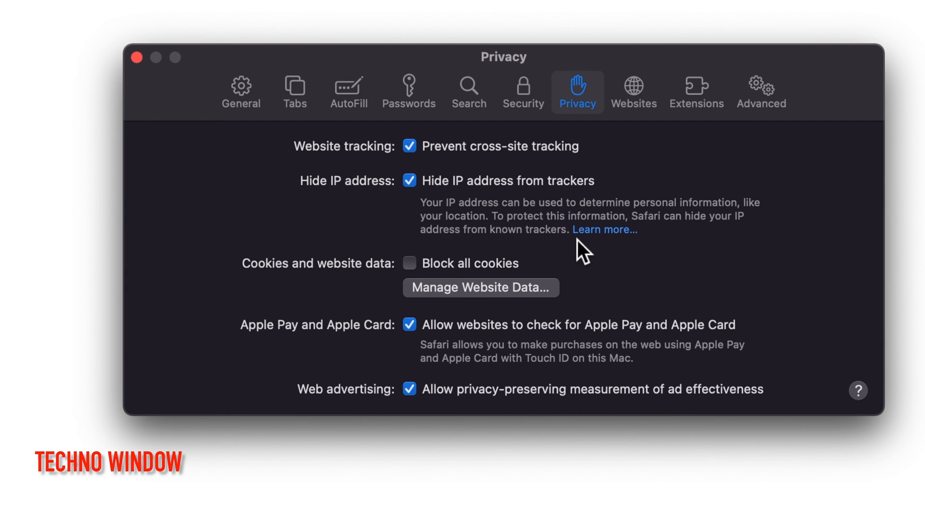
left_click(241, 92)
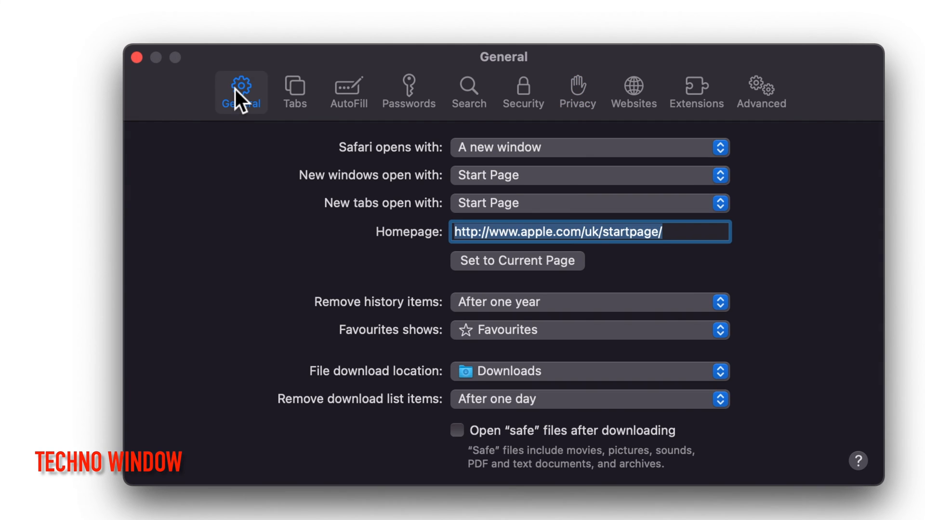
mouse_move(122, 70)
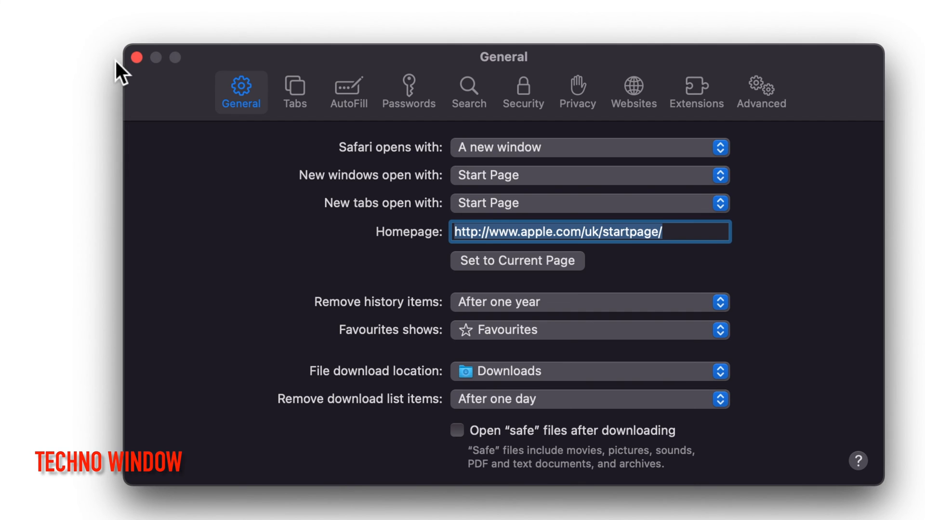
left_click(135, 57)
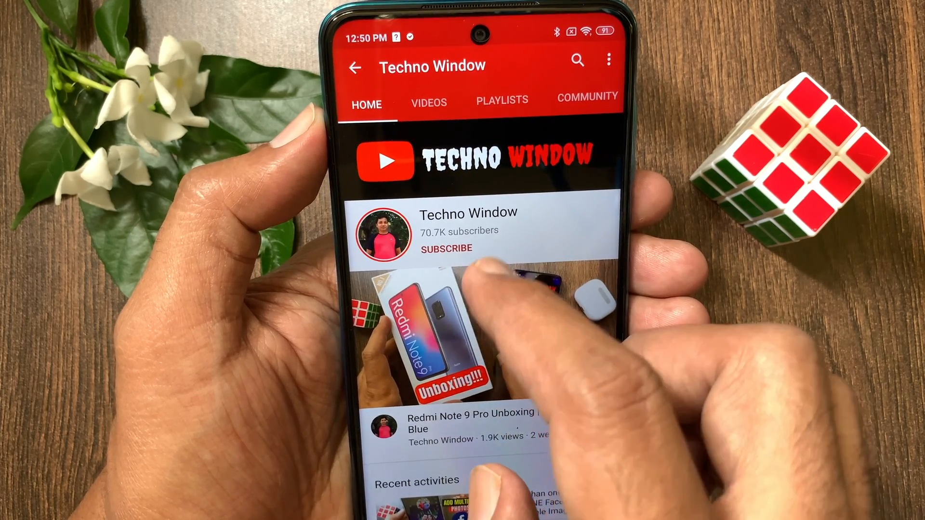
left_click(446, 248)
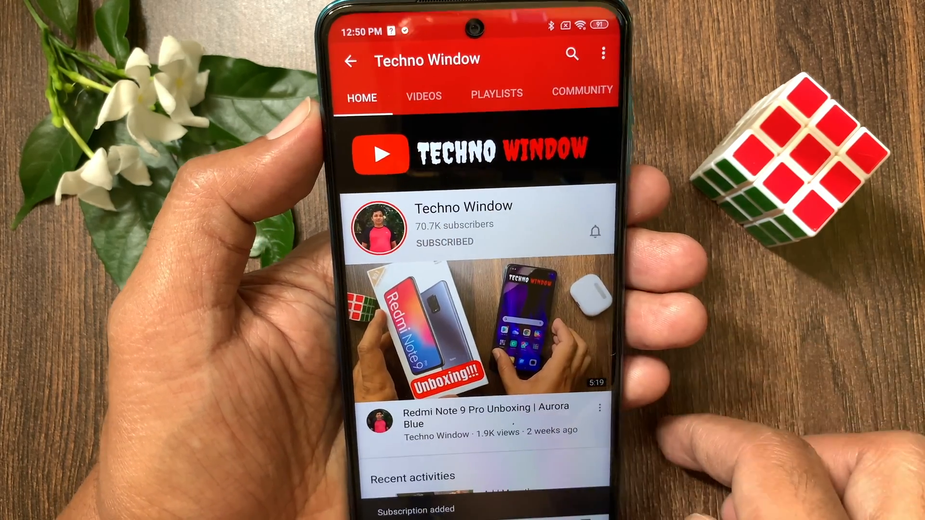